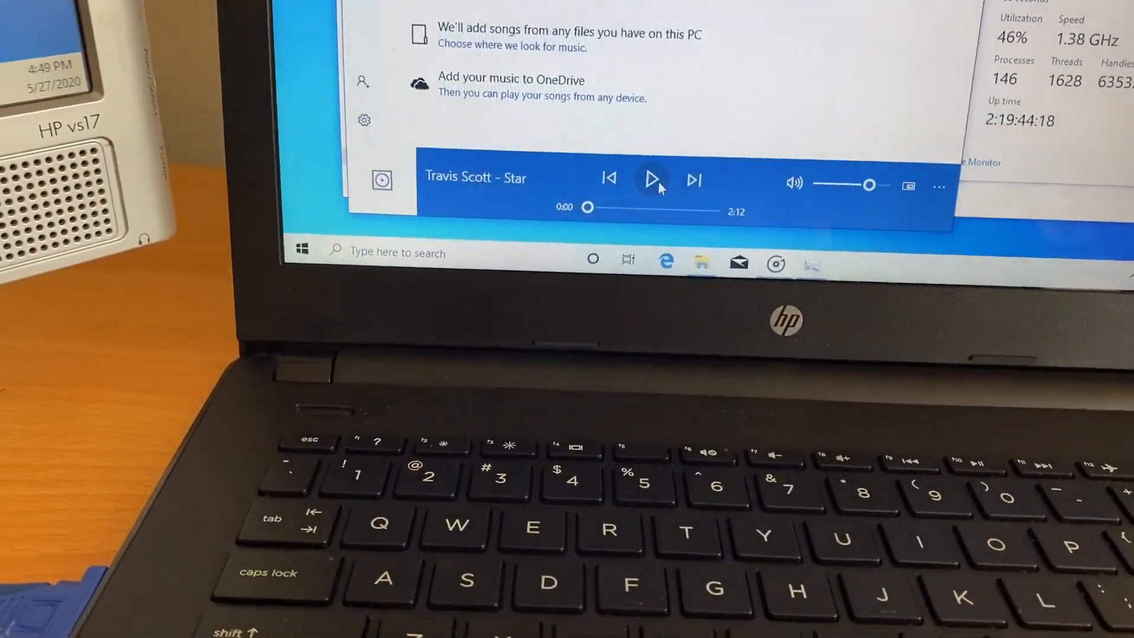
# Step: Start playback of 'Travis Scott - Star' (2:12) from the playback bar
pyautogui.click(652, 180)
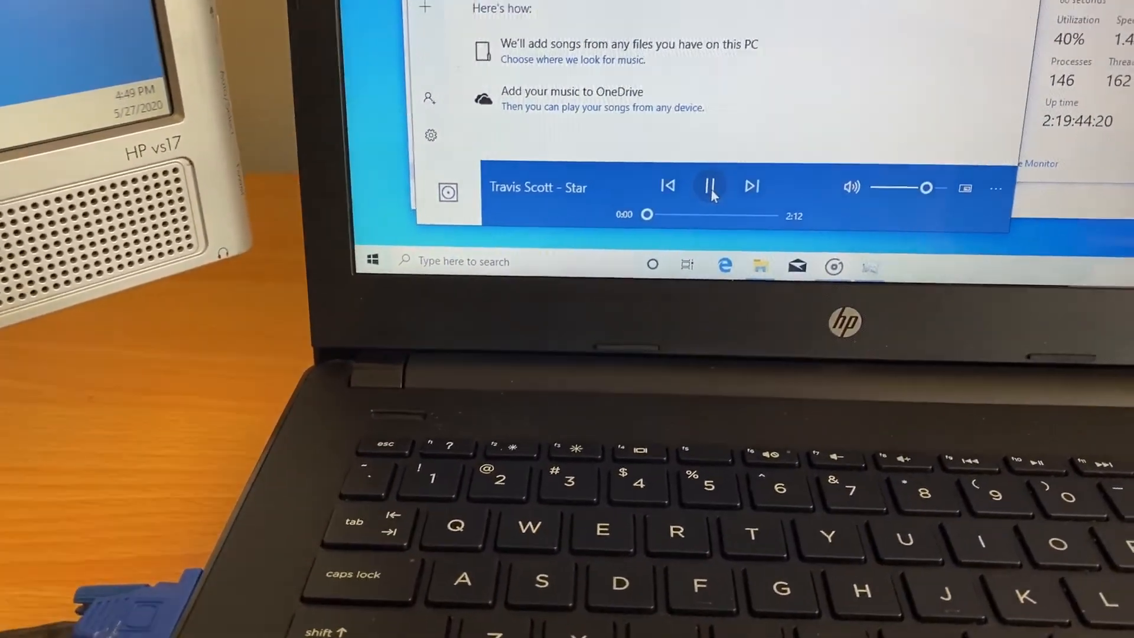